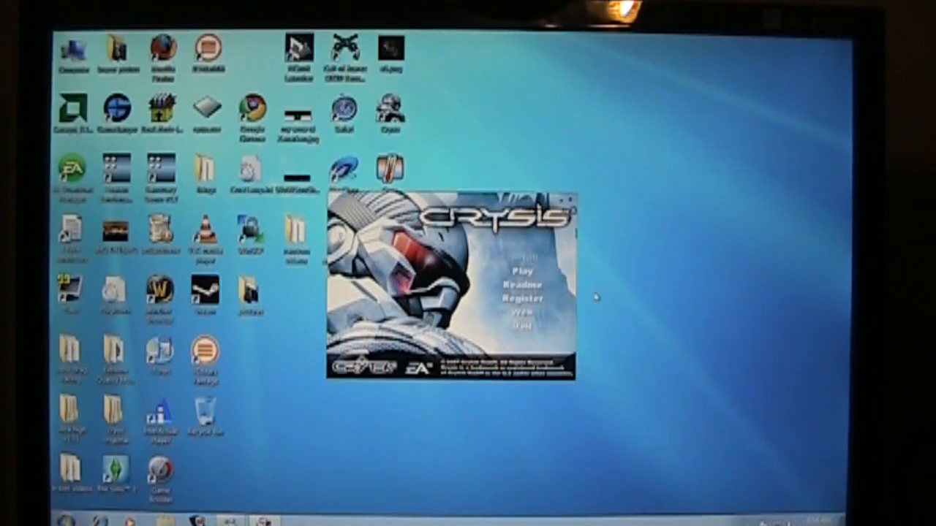
mouse_move(800, 178)
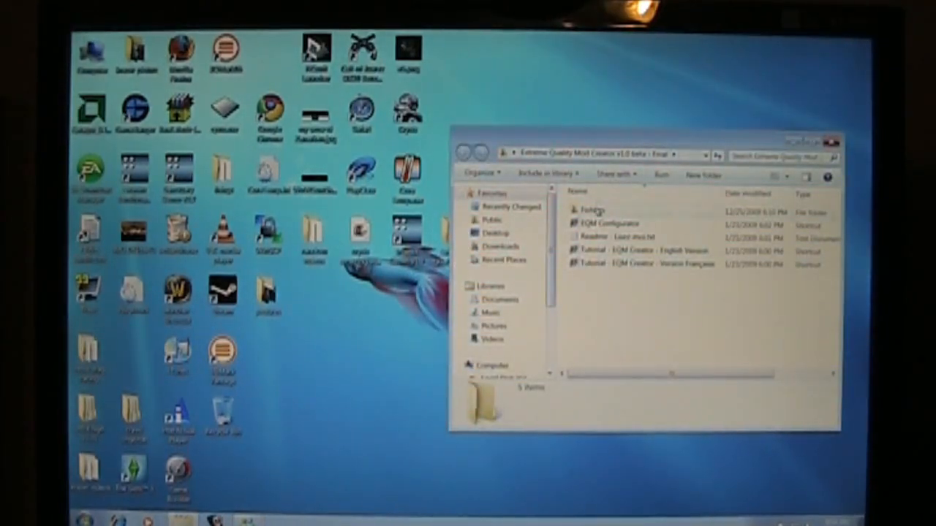
Open Fichiers, then its EQM Creator subfolder holding the v2.45b XML file.
double_click(592, 210)
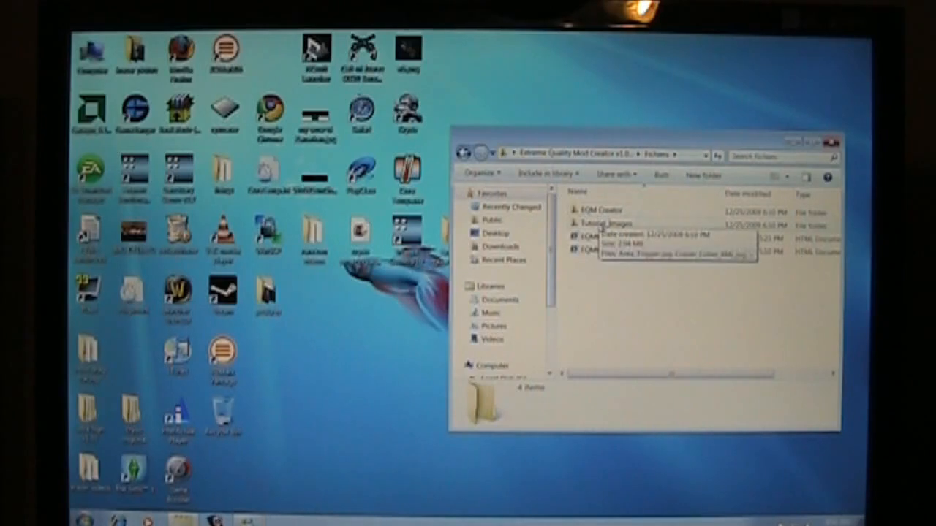
double_click(598, 209)
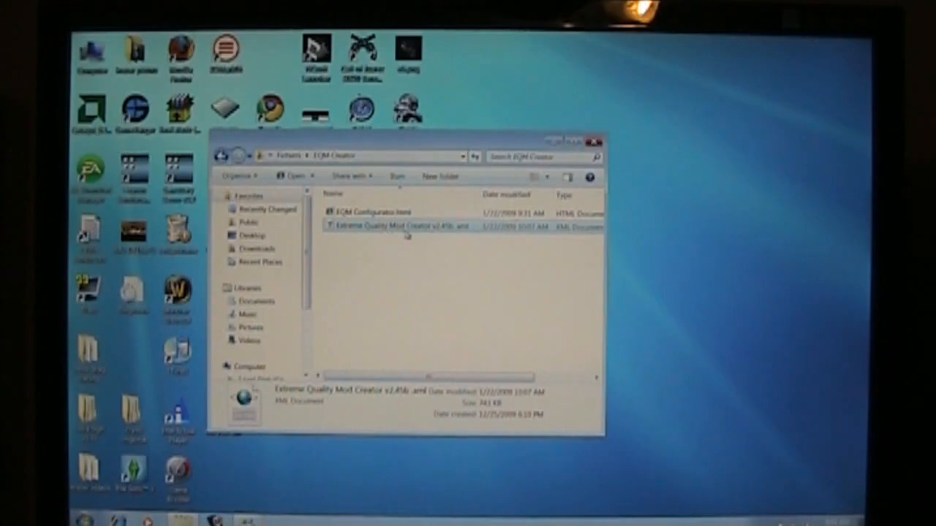
mouse_move(462, 239)
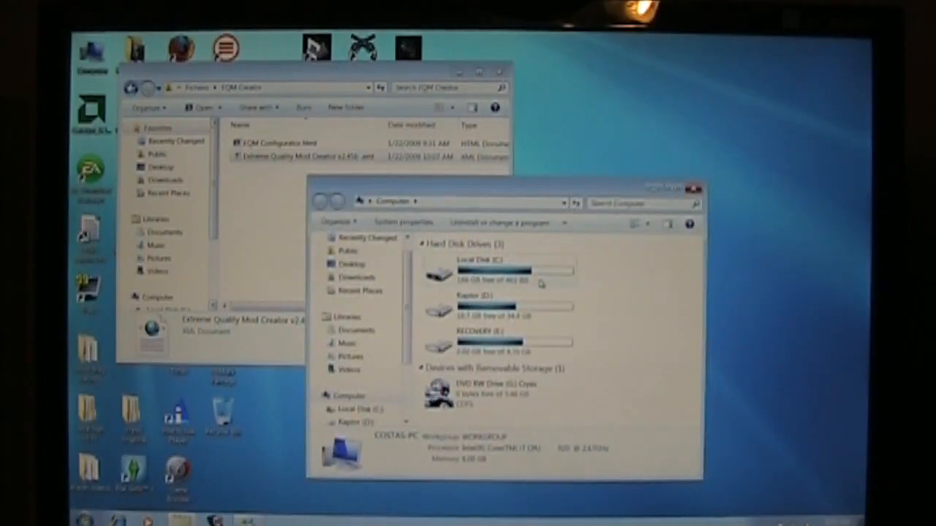
Browse from Local Disk (C:) through Electronic Arts, Crytek and Crysis into Editor.
double_click(475, 274)
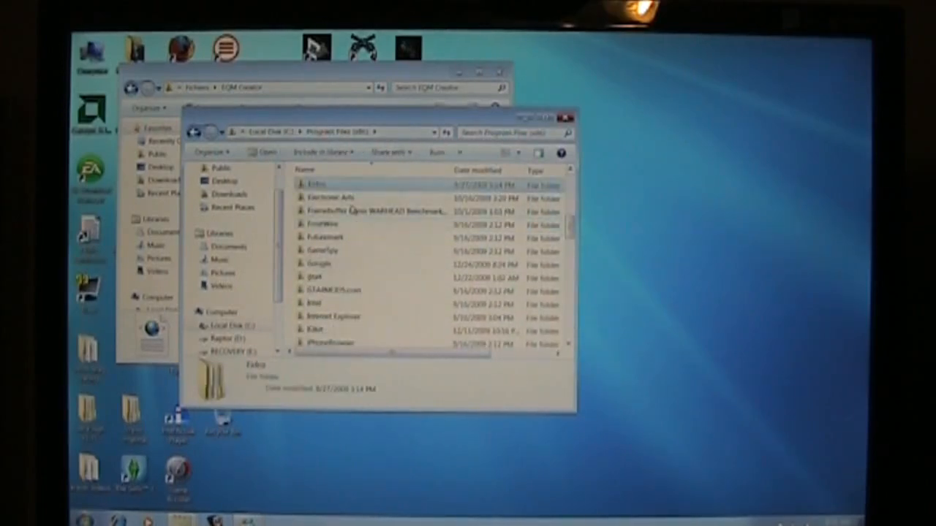
double_click(330, 197)
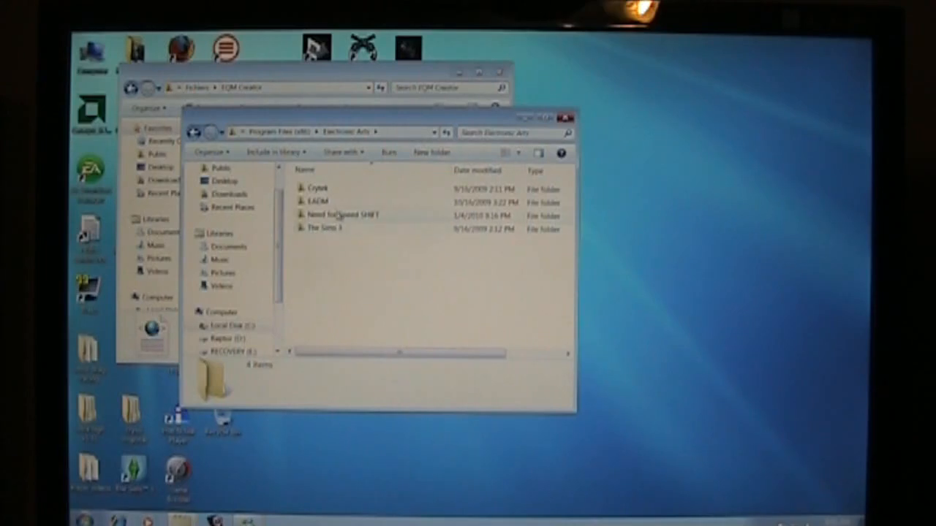
double_click(316, 187)
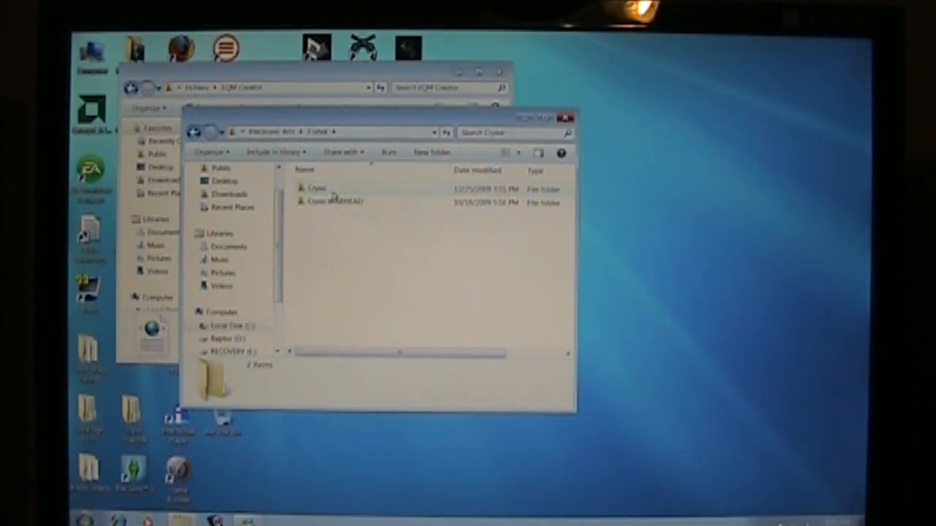
double_click(316, 187)
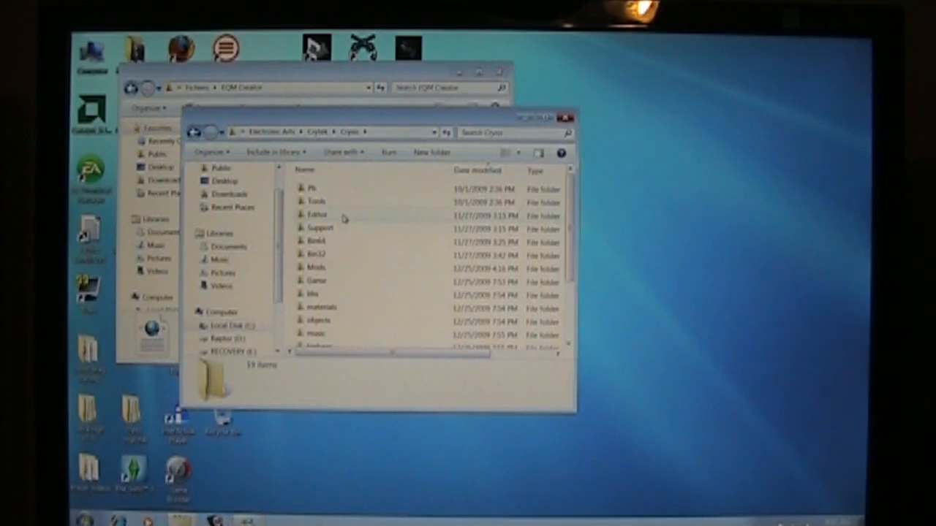
double_click(315, 214)
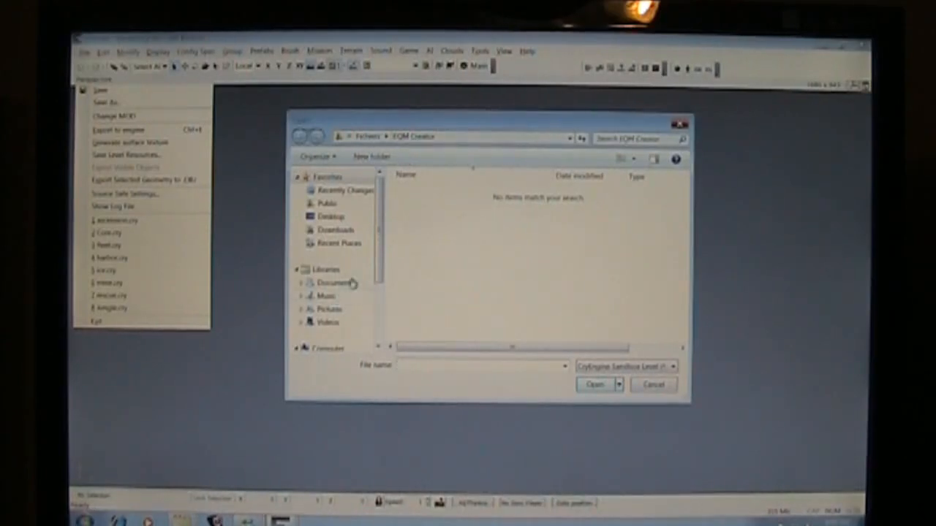
Browse Program Files (x86) > Electronic Arts > Crysis > Game > Levels > island and select island.cry.
scroll("down", 3)
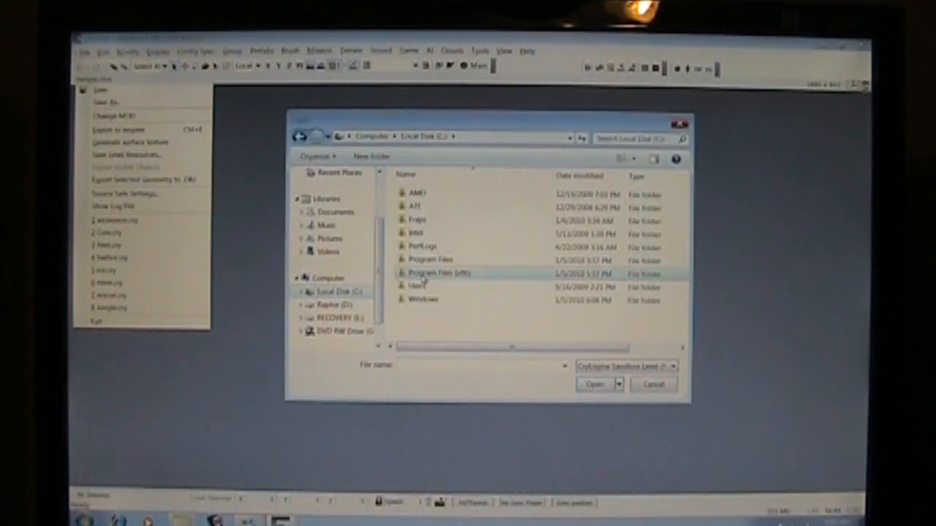
double_click(436, 272)
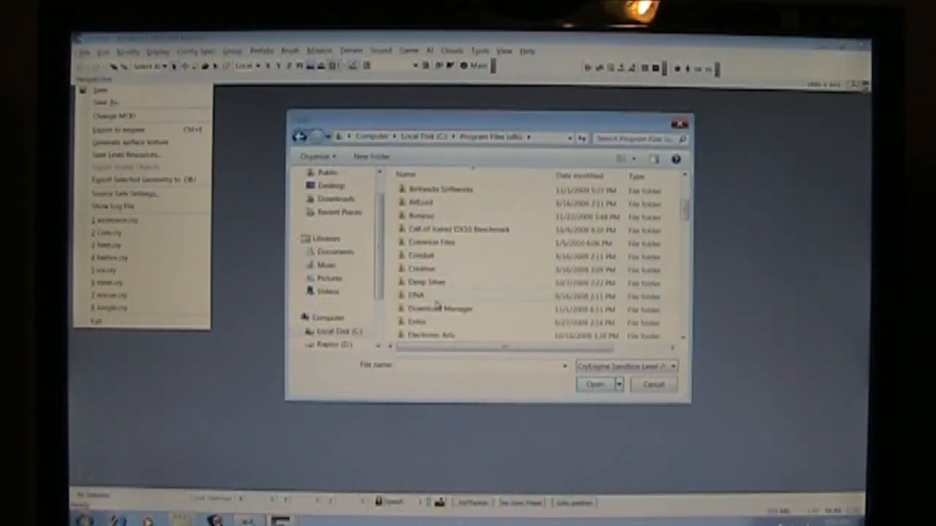
double_click(430, 335)
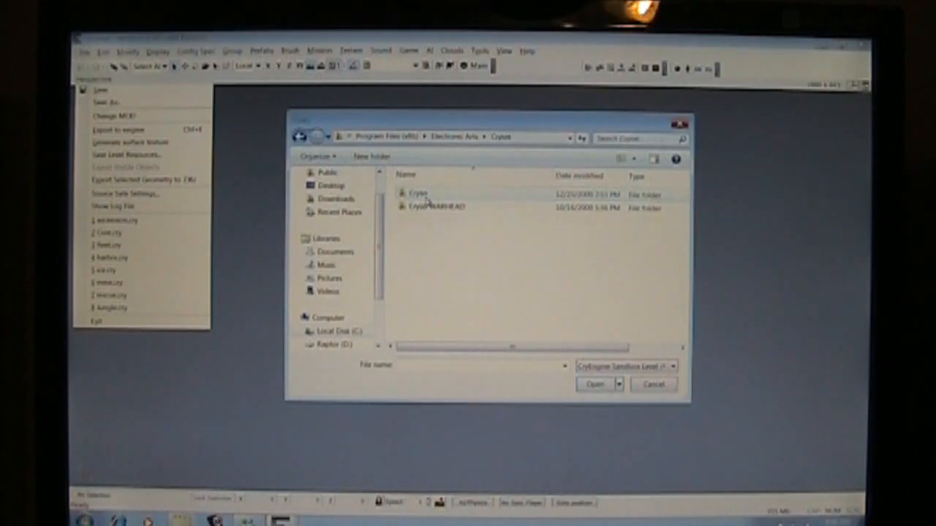
double_click(417, 194)
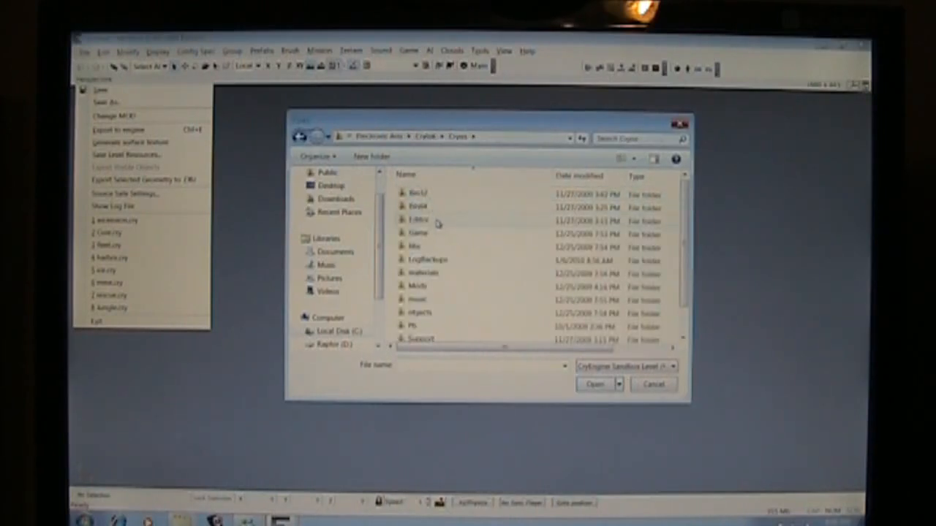
double_click(418, 233)
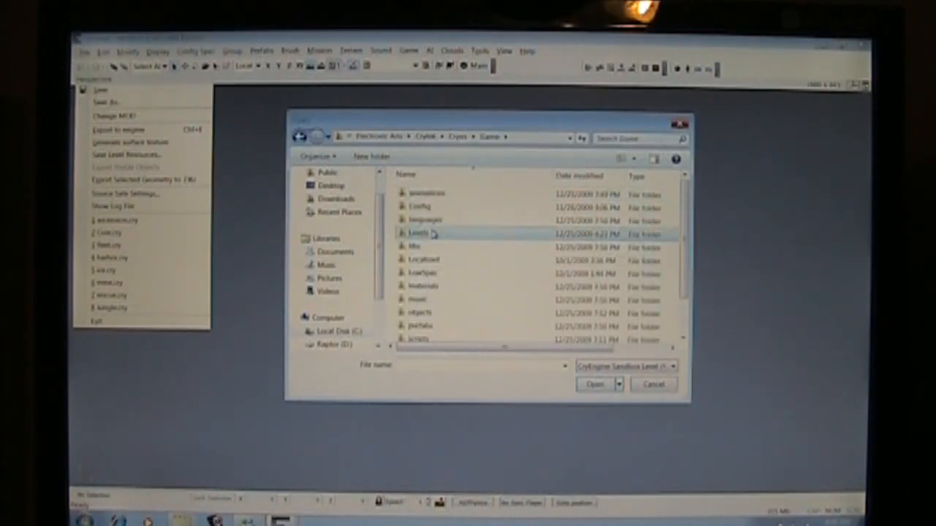
double_click(418, 233)
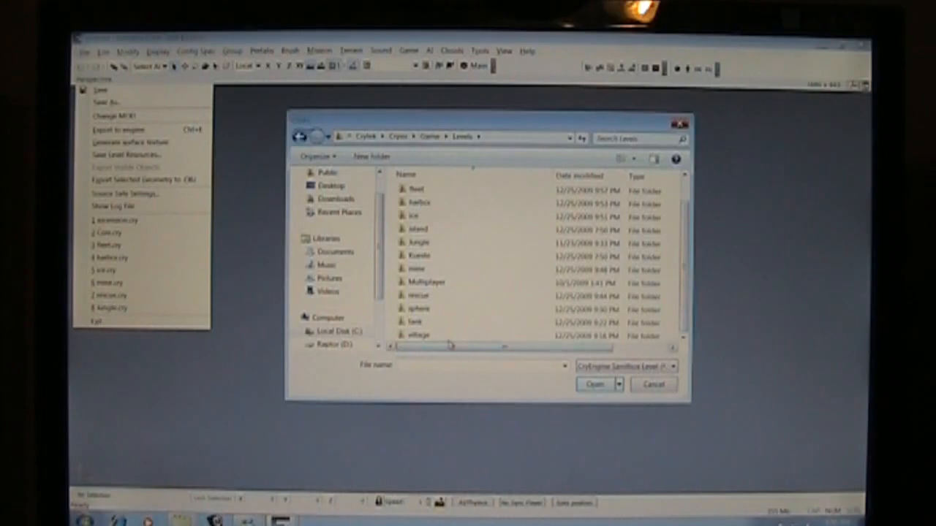
double_click(418, 229)
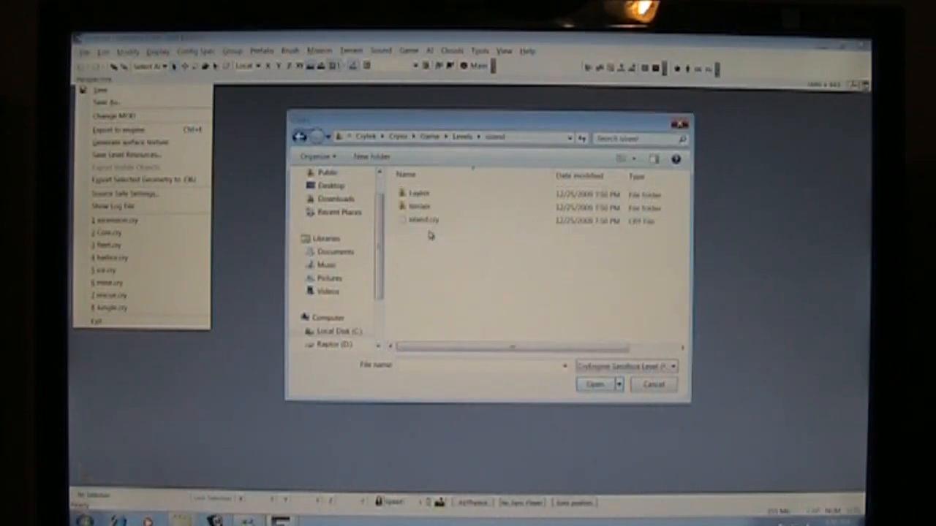
left_click(424, 219)
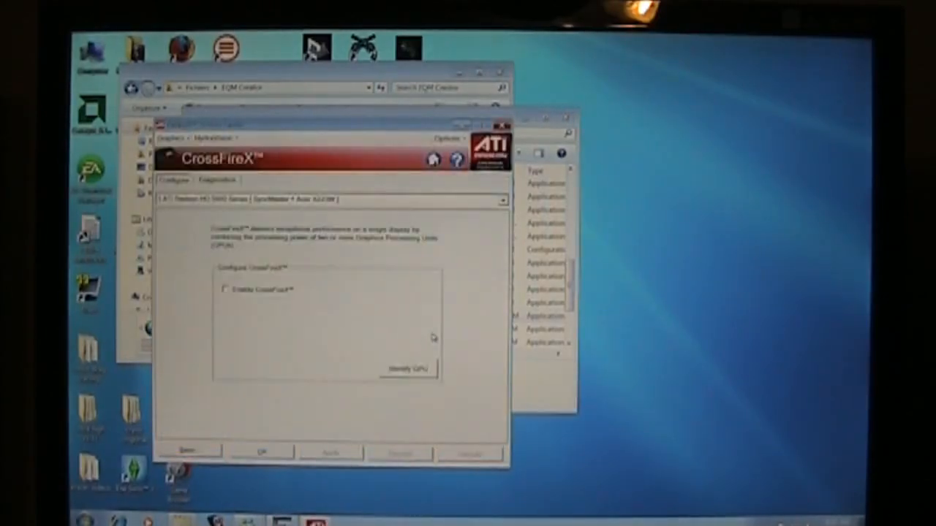
Go to the CrossFireX Configure page in Catalyst Control Center.
left_click(223, 290)
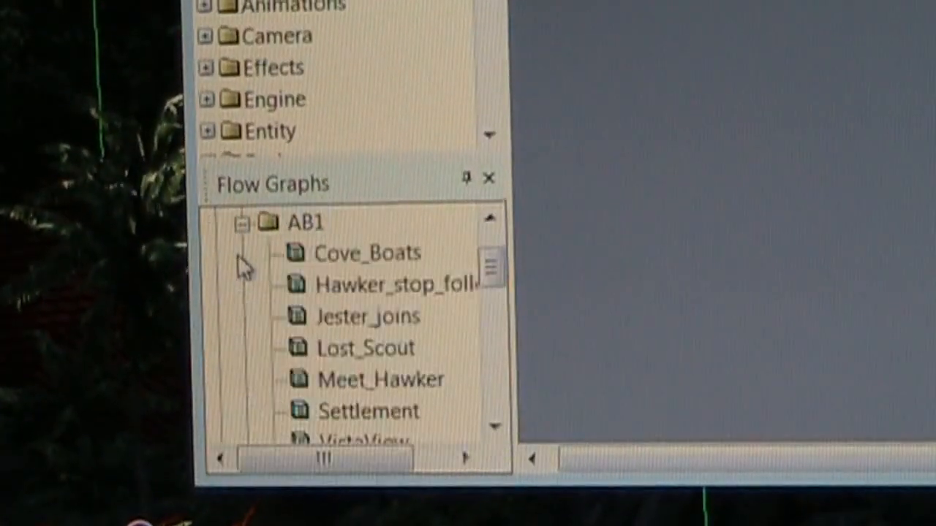
Preview the Cove_Boats and Hawker_stop_following flow graphs, returning to Cove_Boats.
left_click(367, 253)
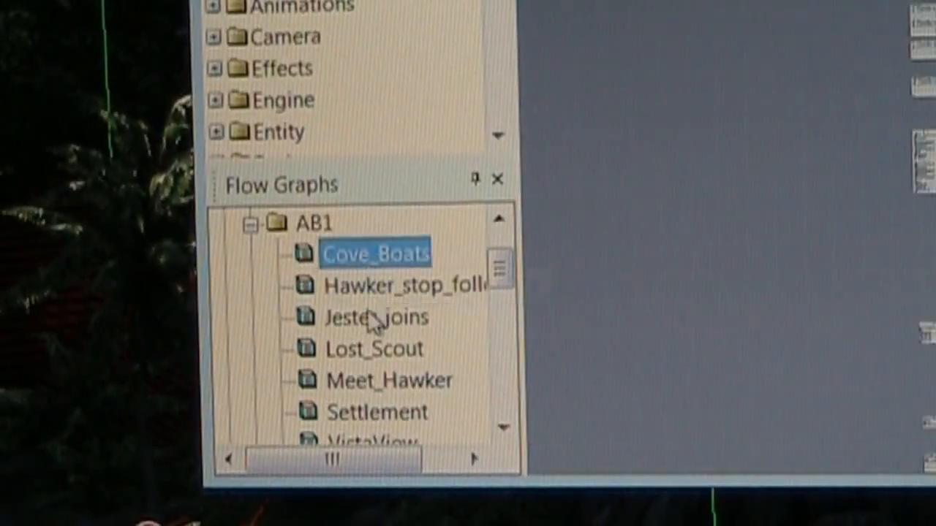
left_click(394, 285)
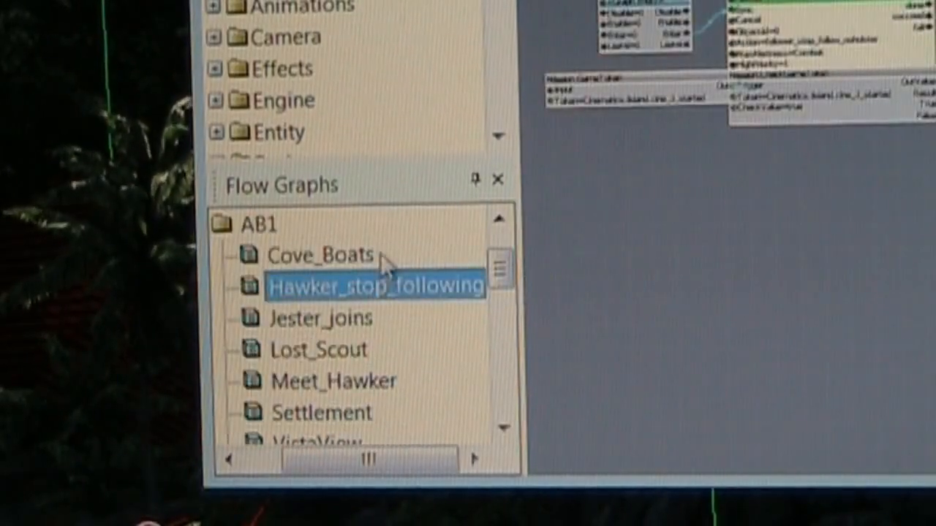
left_click(320, 255)
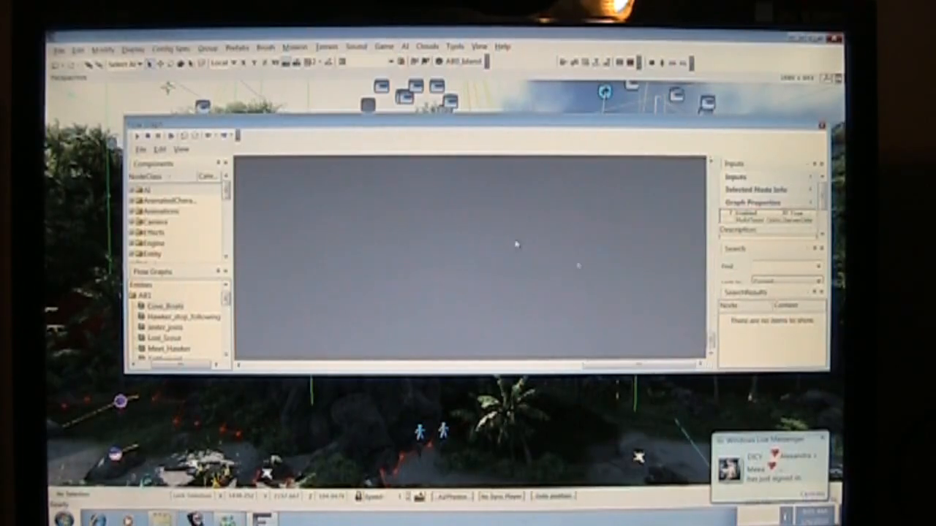
From the canvas menu, browse Desktop to the Extreme Quality Mod Creator v1.0 beta - Final folder.
right_click(515, 241)
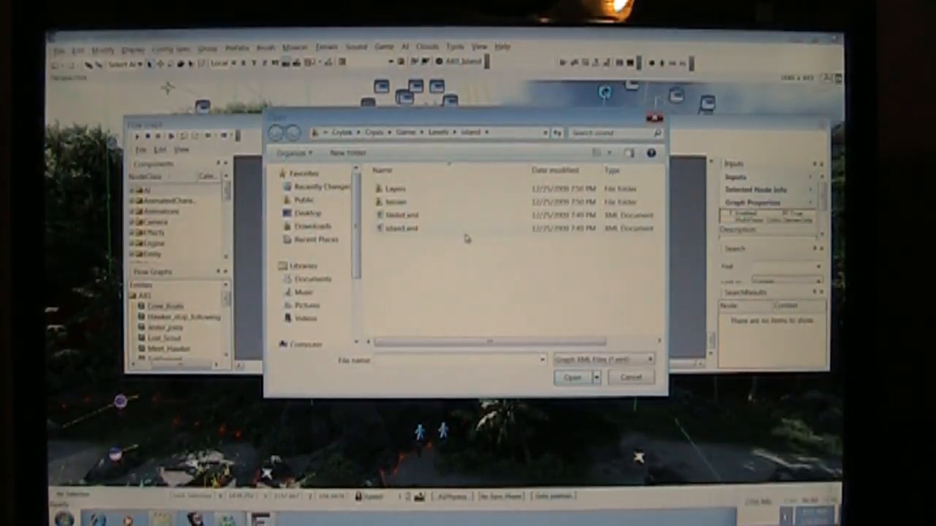
left_click(307, 213)
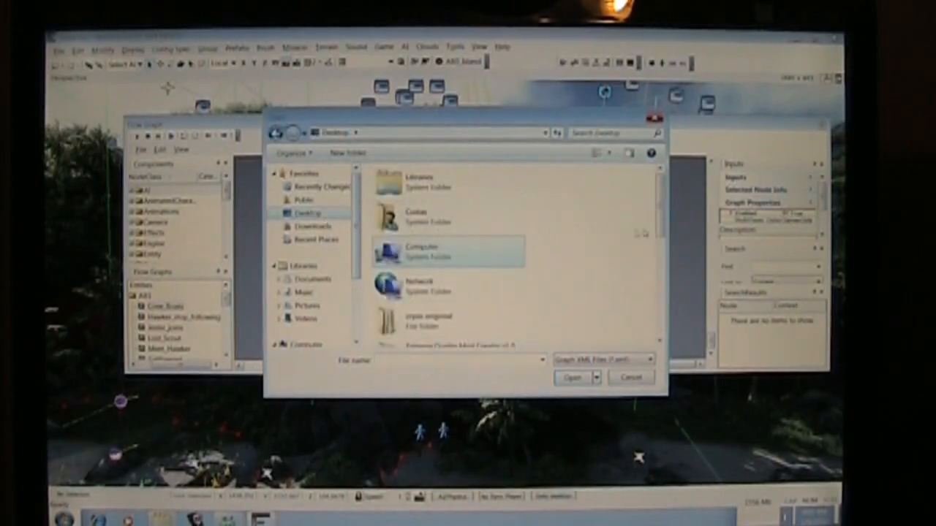
scroll("down", 3)
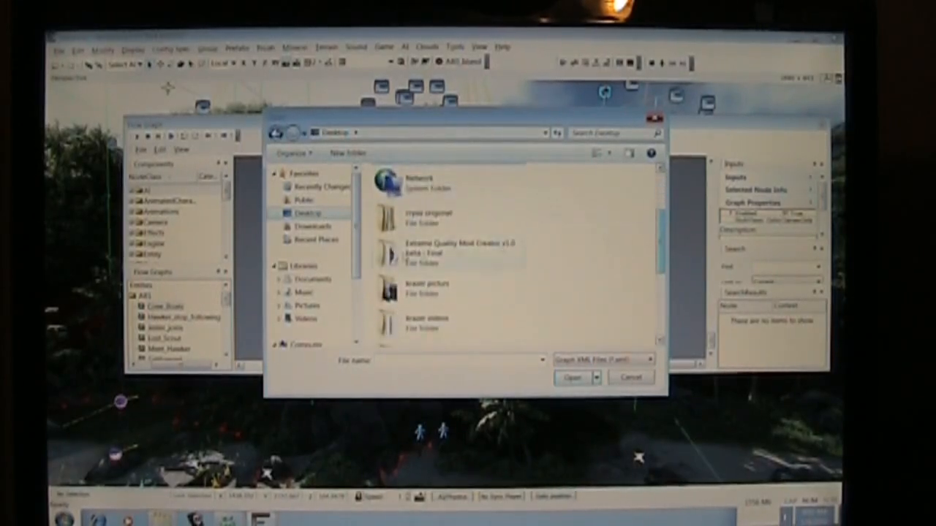
double_click(453, 249)
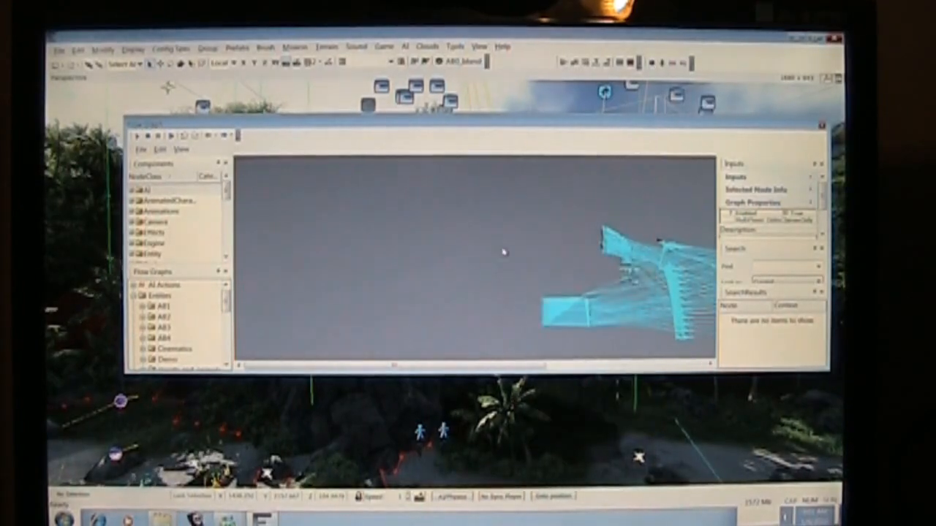
mouse_move(585, 257)
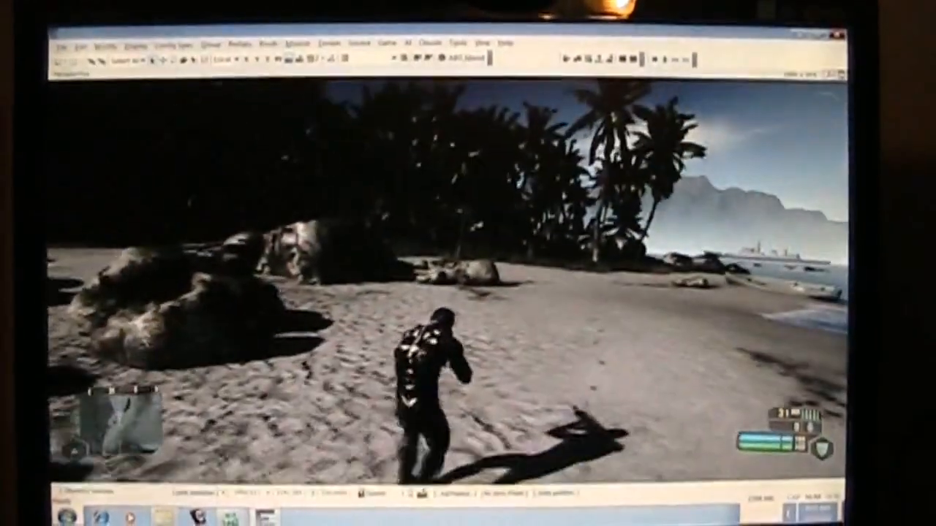
Exit game mode and choose File > Open to load another level.
left_click(54, 46)
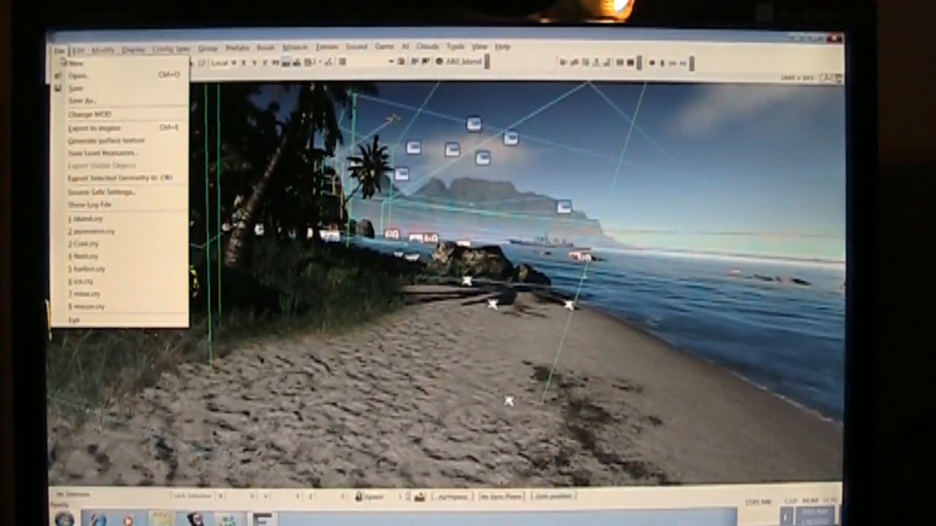
mouse_move(103, 127)
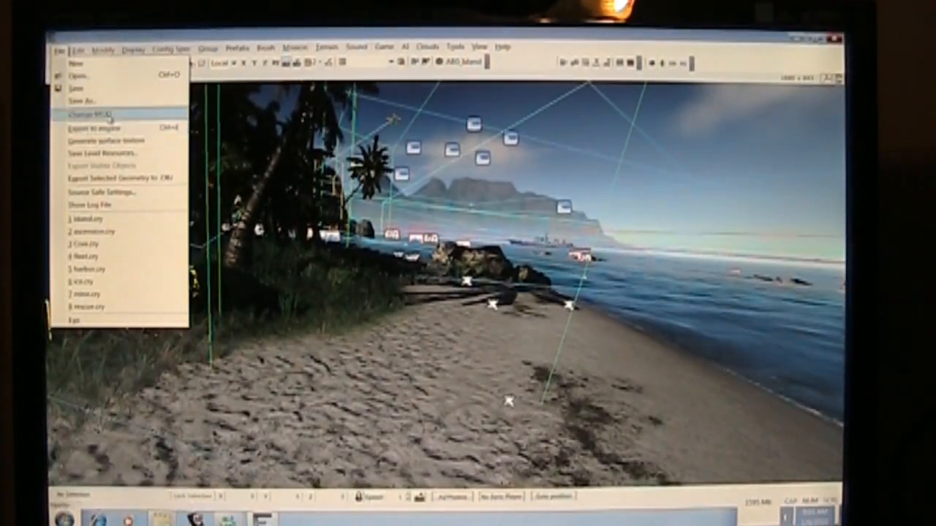
left_click(88, 115)
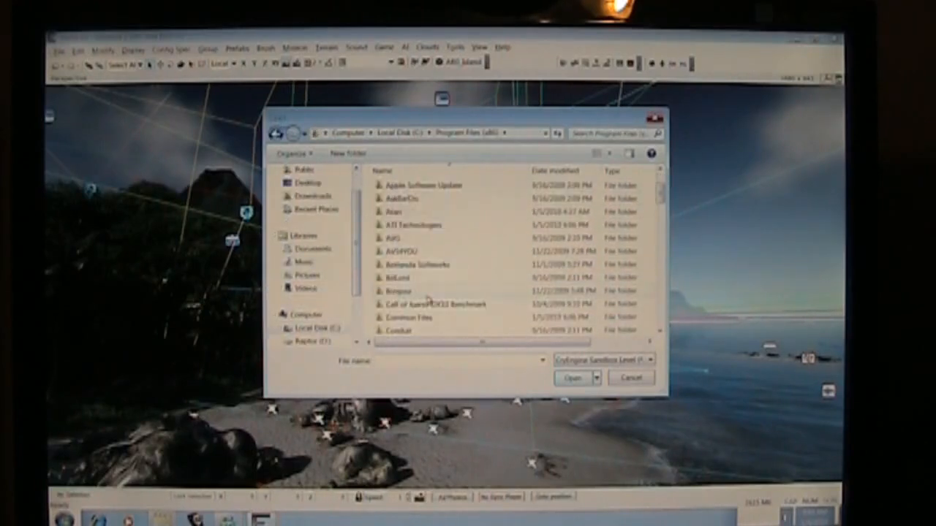
Browse through Electronic Arts, Crytek, Levels and cove, then select Cove.cry.
scroll("down", 3)
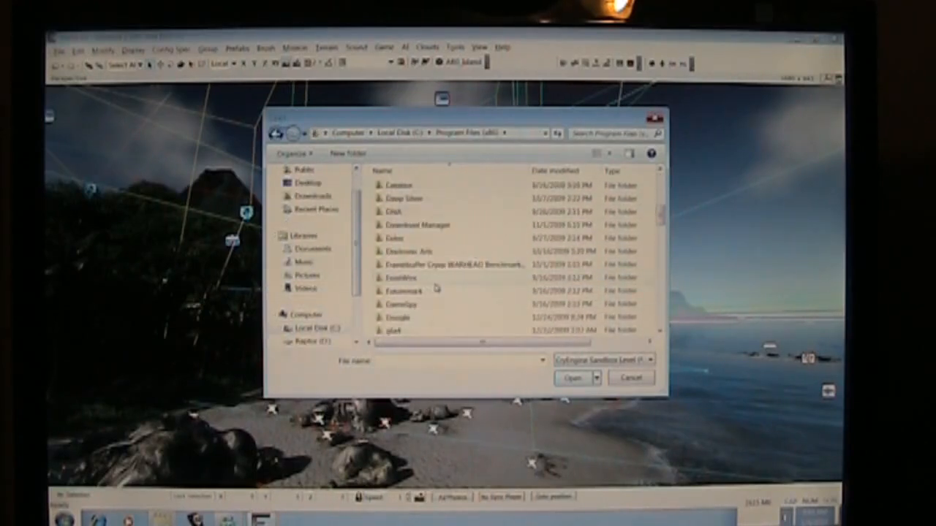
double_click(402, 251)
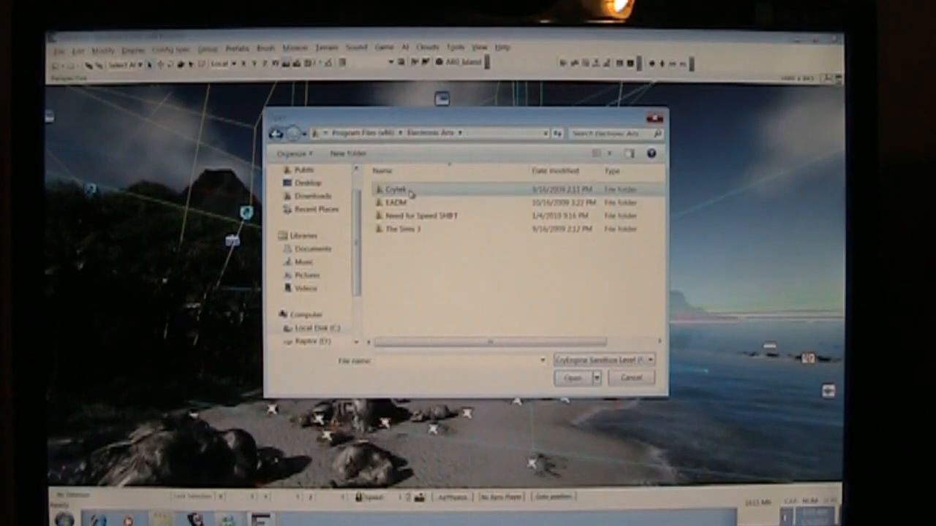
double_click(395, 191)
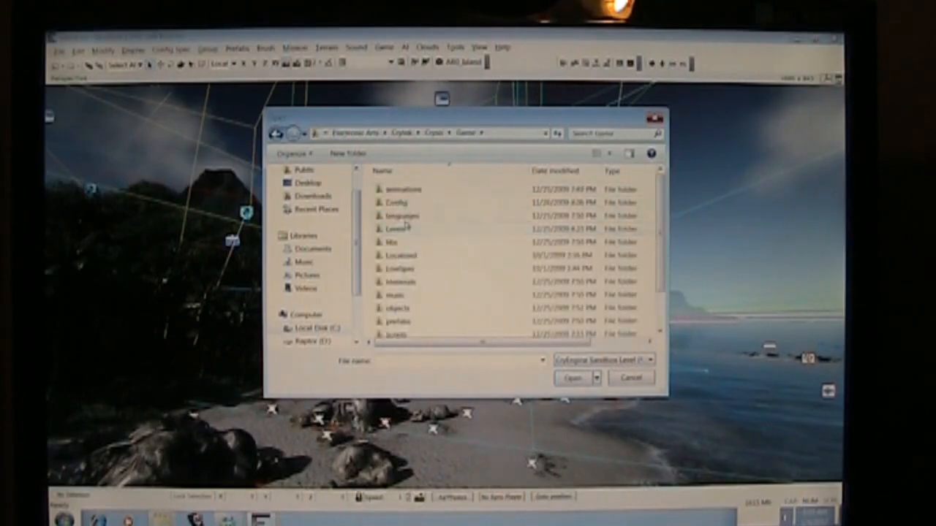
double_click(396, 229)
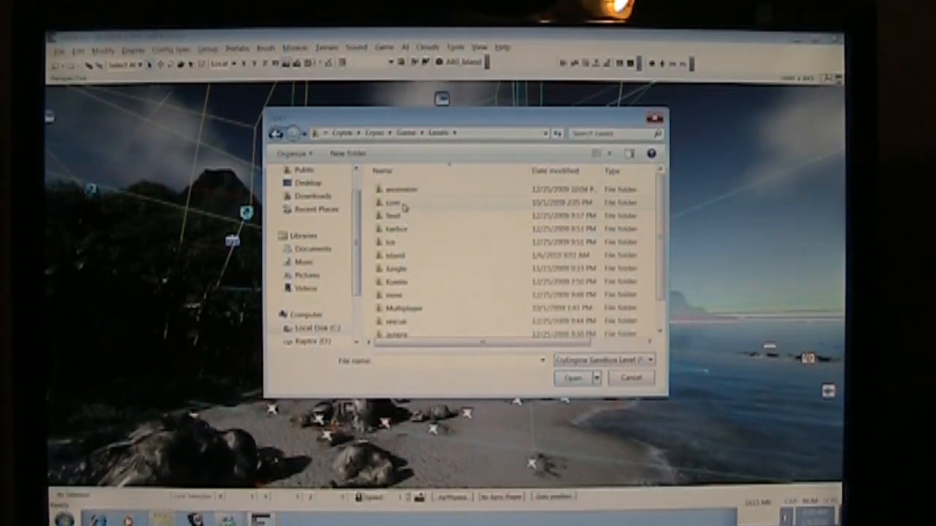
double_click(393, 202)
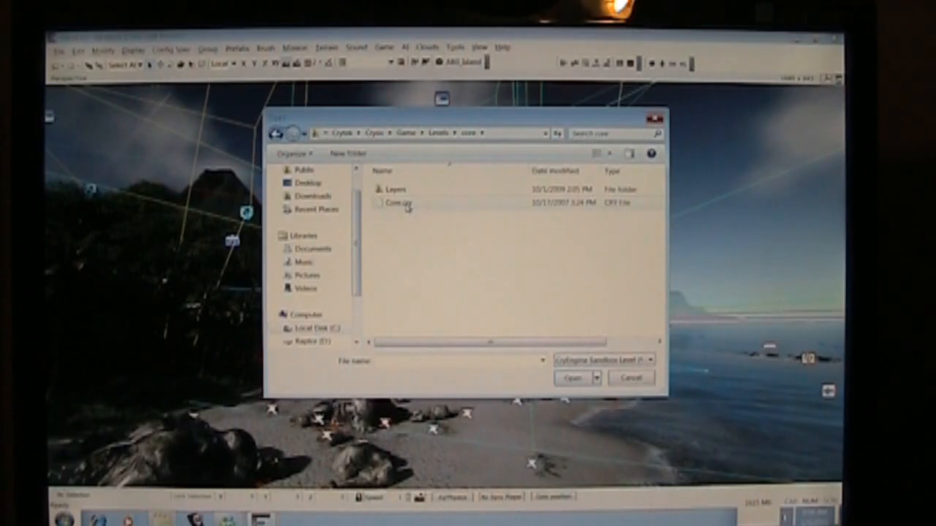
left_click(397, 189)
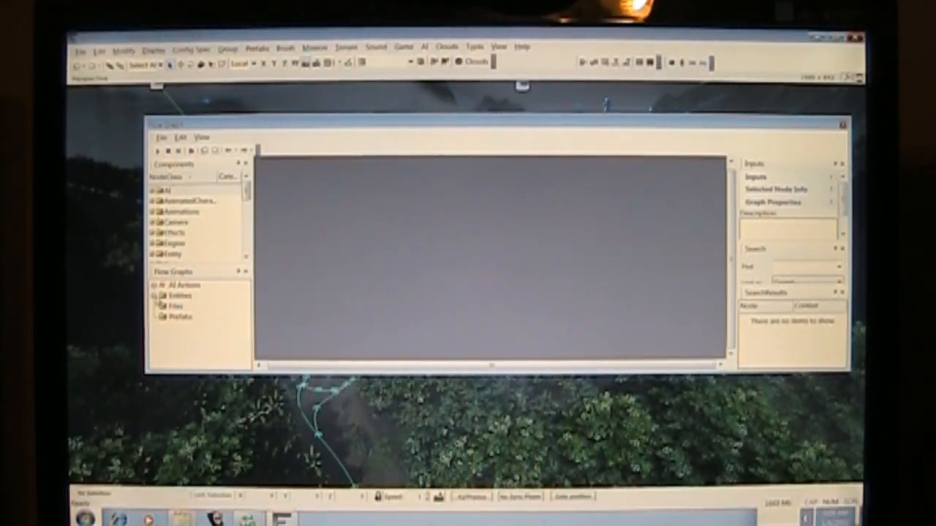
Expand Entities, open an AB1 graph, and choose Import from the canvas context menu.
left_click(182, 285)
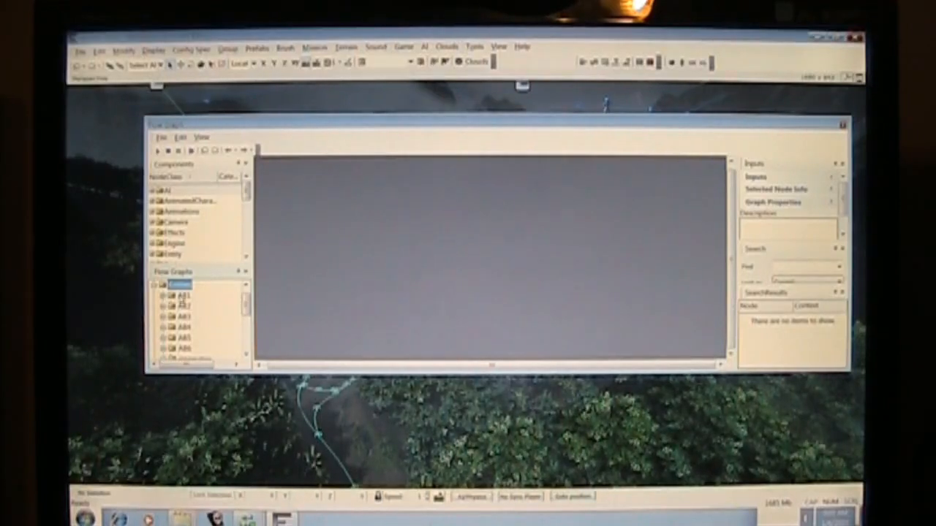
left_click(197, 306)
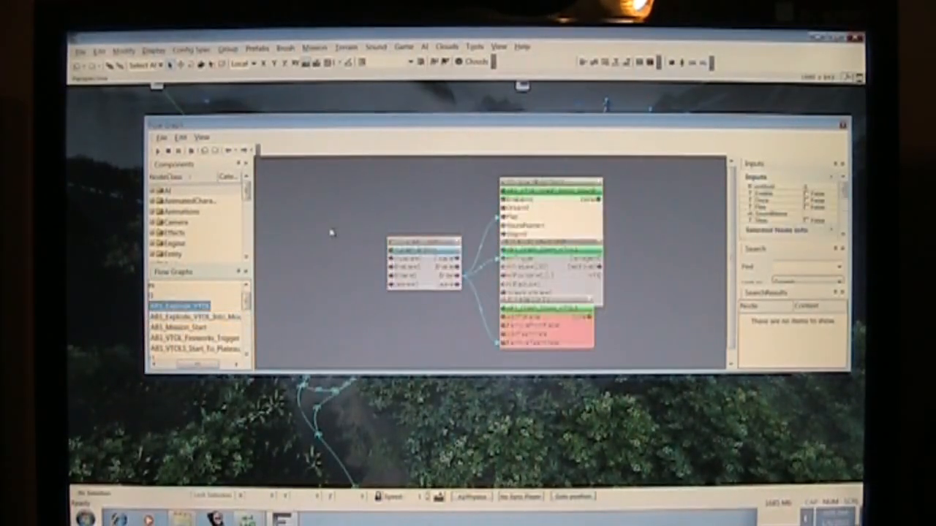
right_click(333, 233)
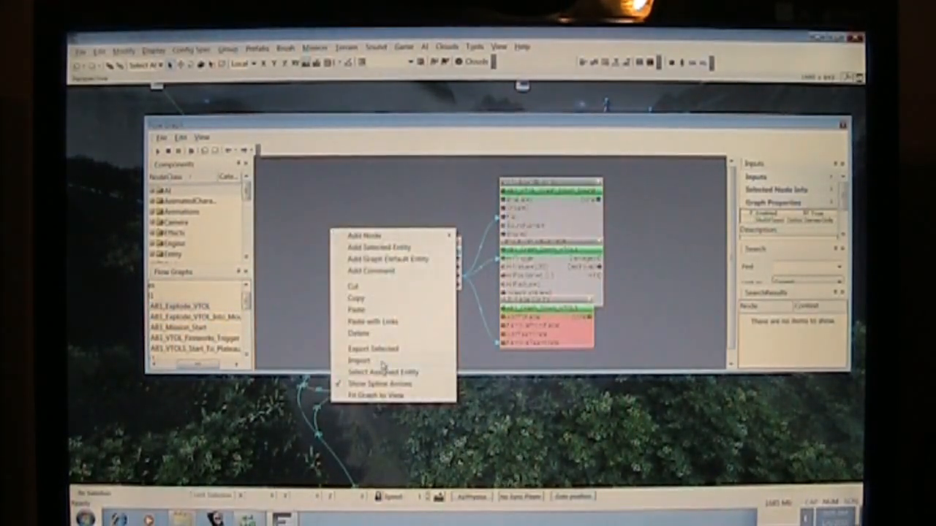
left_click(359, 361)
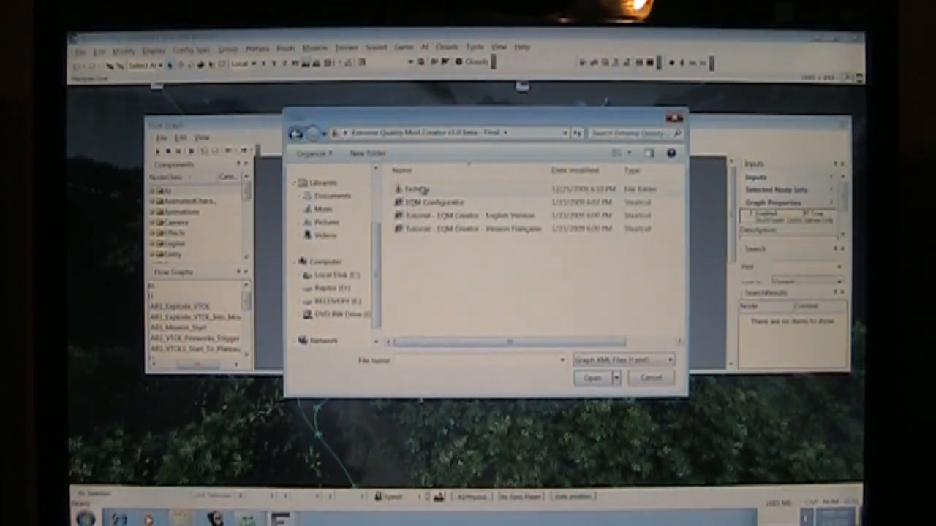
Open Fichiers and select the Extreme Quality Mod Creator v2.45b XML file.
double_click(417, 188)
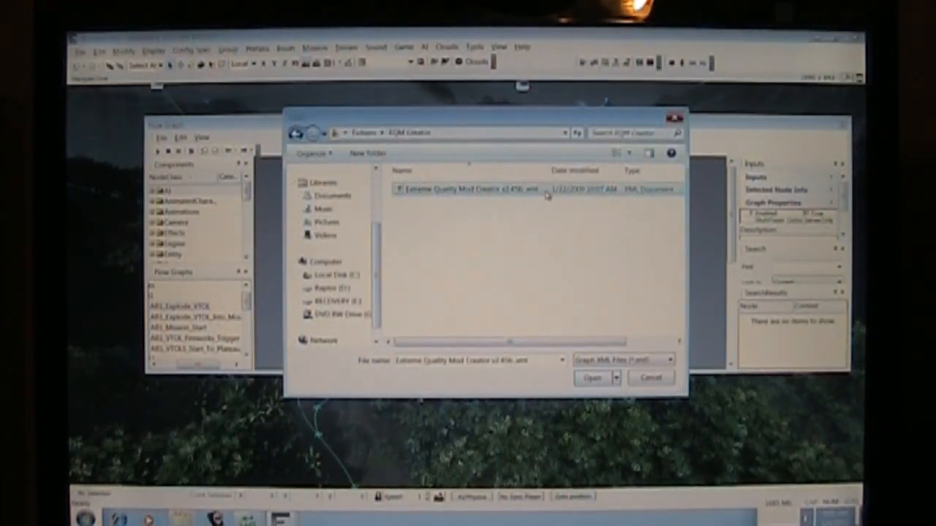
left_click(592, 377)
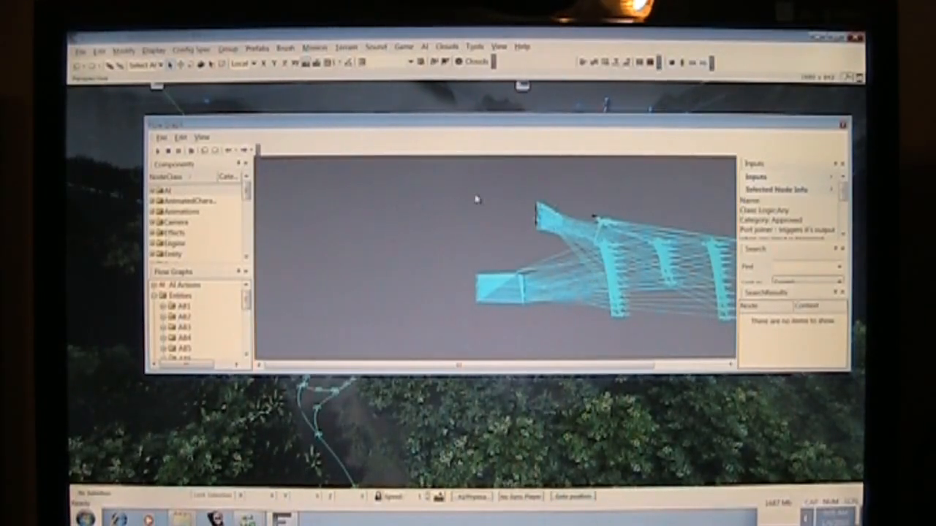
mouse_move(388, 180)
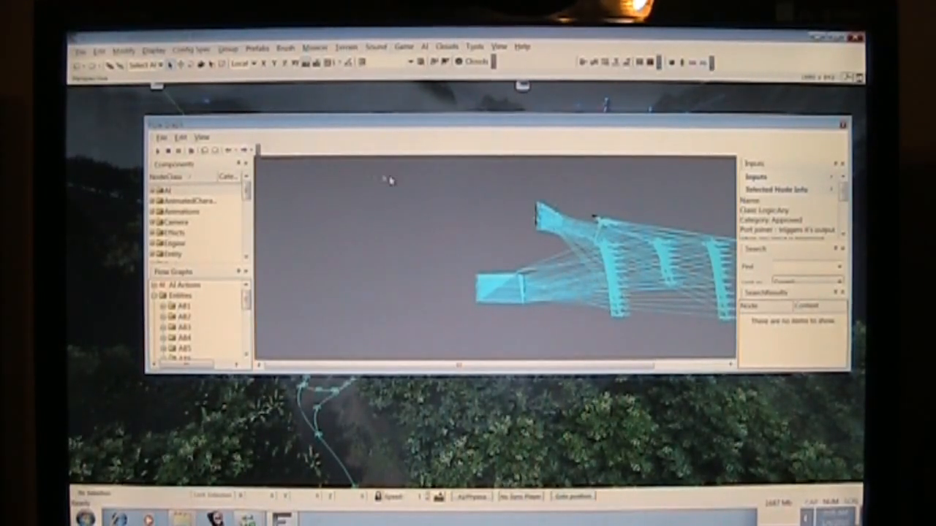